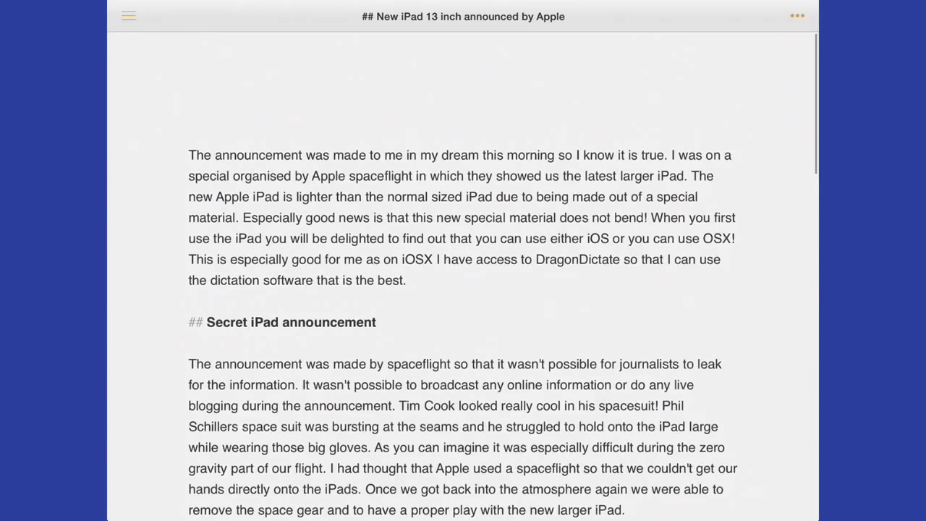
Scroll through the iPad draft before switching to the Flickr spaceman photo
scroll(down, 3)
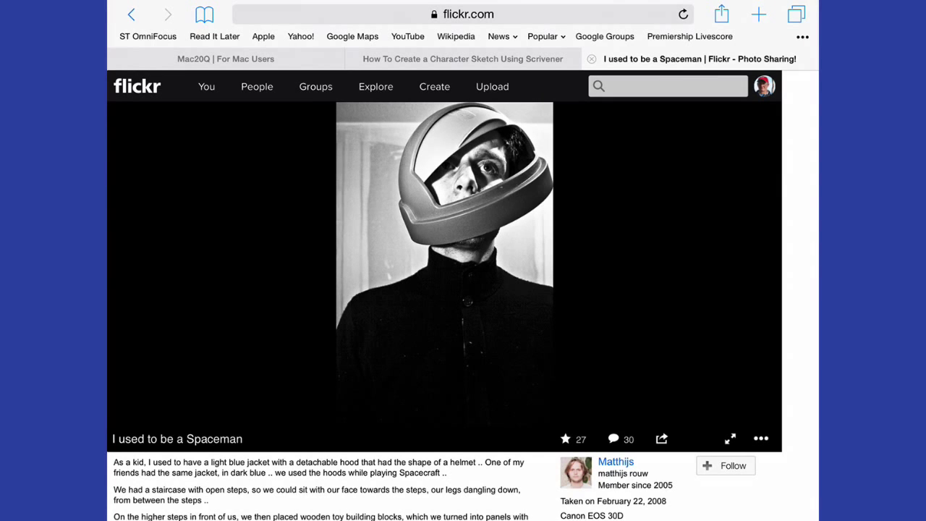
Choose the Medium 640 (427 x 640) embed size for the spaceman photo
scroll(down, 3)
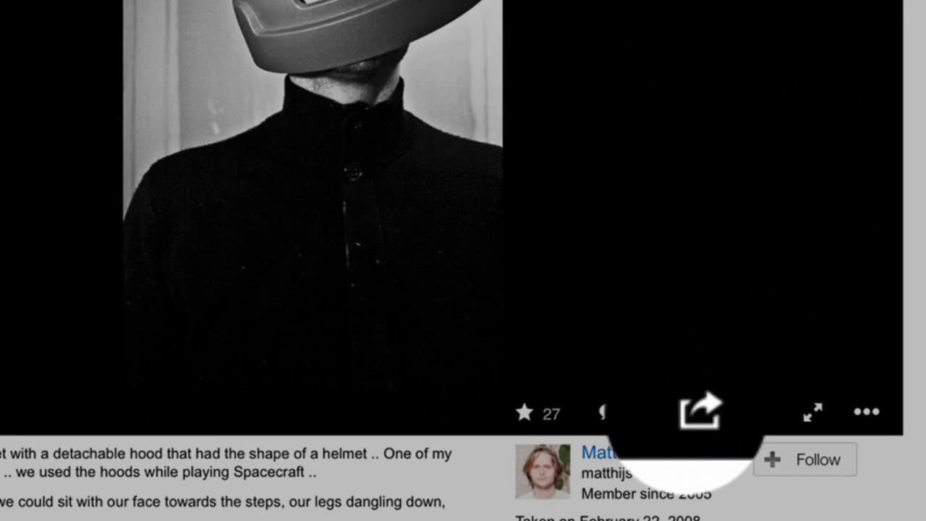
click(697, 412)
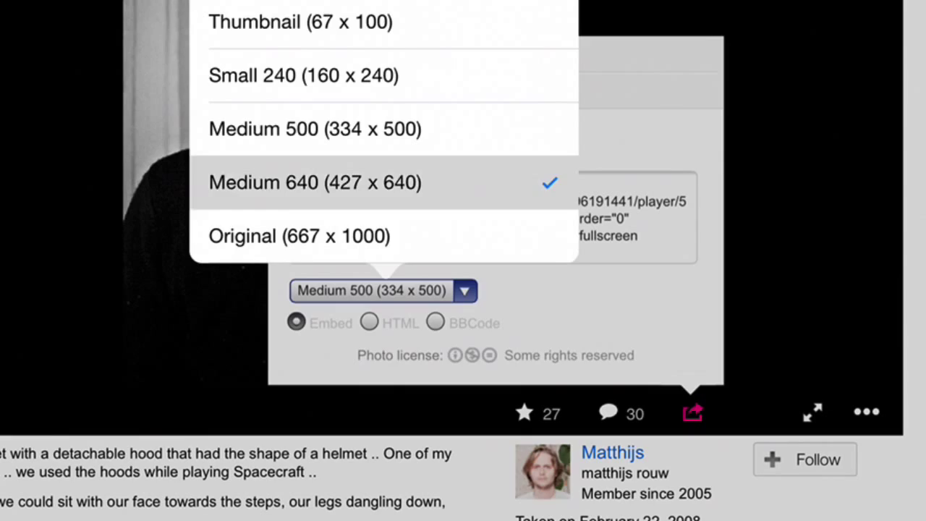
click(314, 182)
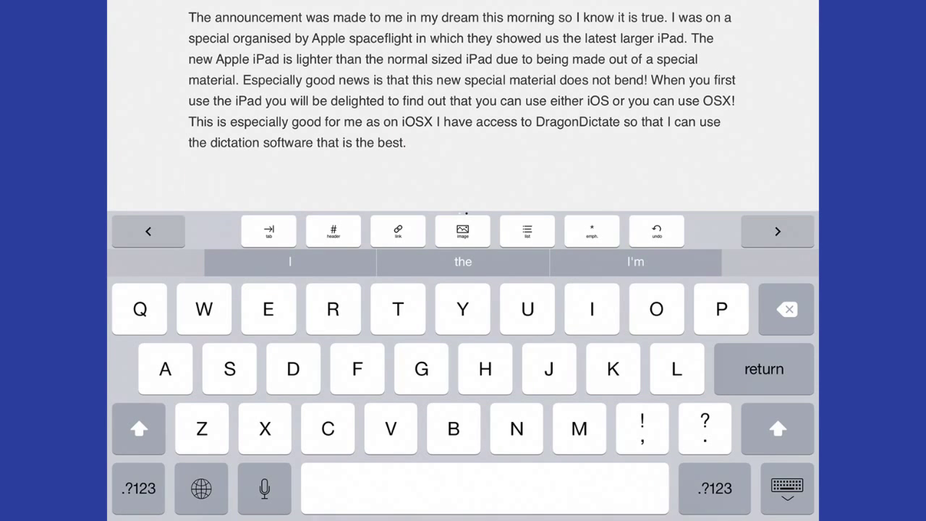
Paste the center-wrapped Flickr iframe code below the first paragraph
click(189, 181)
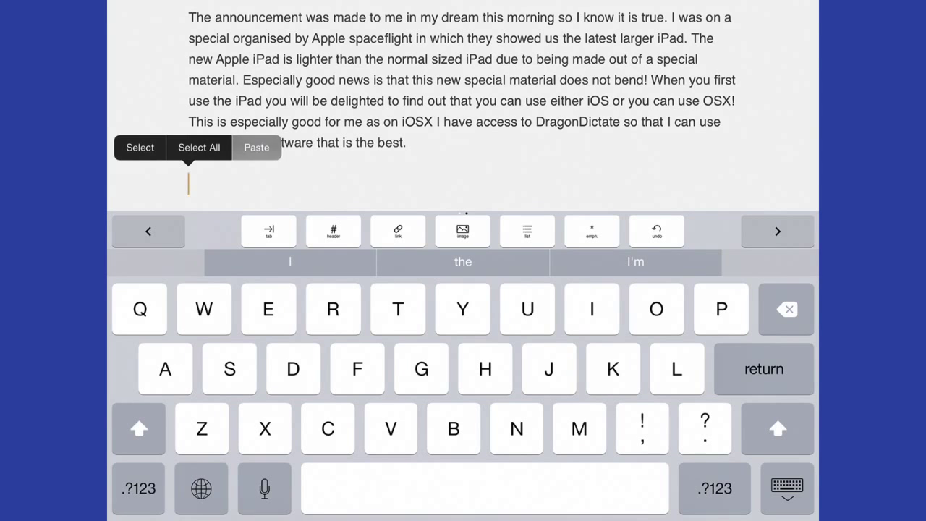
click(256, 146)
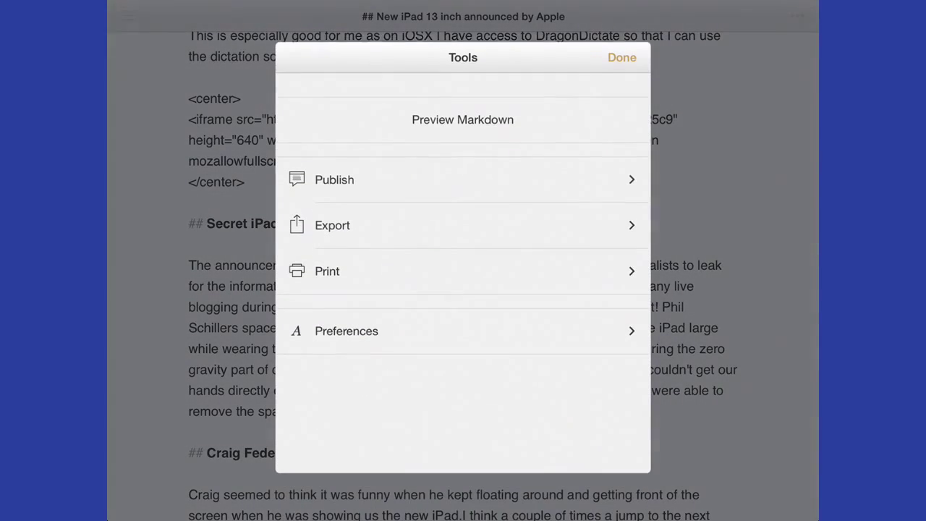
Preview the post as rendered Markdown, then return to the editor
click(622, 57)
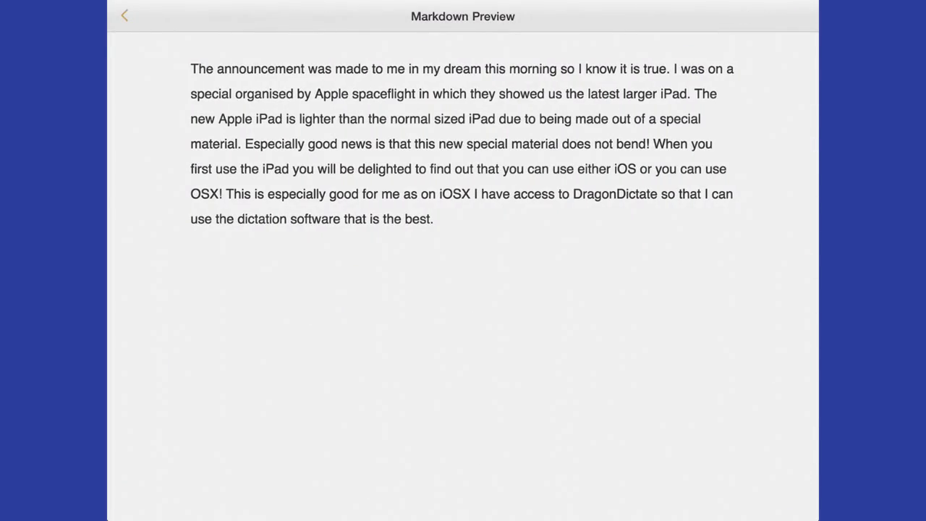
click(124, 15)
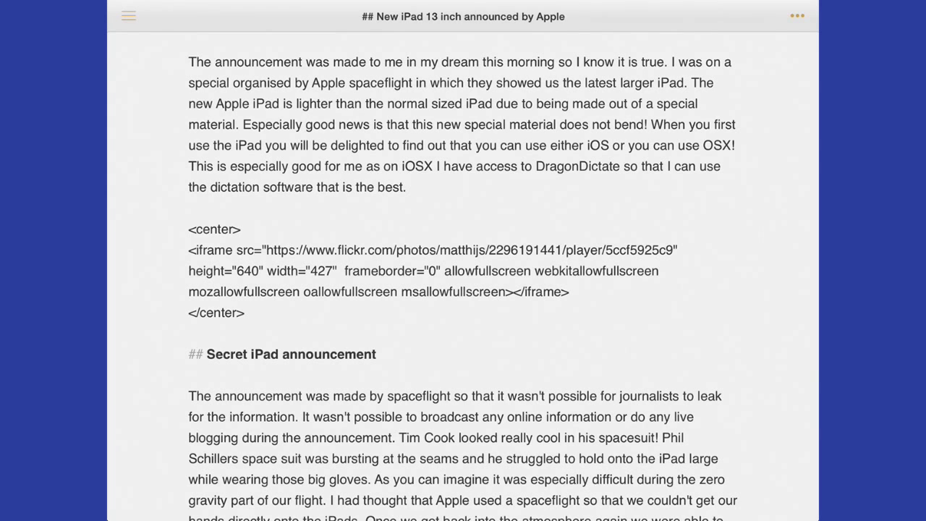
Link 'Apple iPad' with Markdown link syntax, replacing the placeholder with the URL
double_click(180, 93)
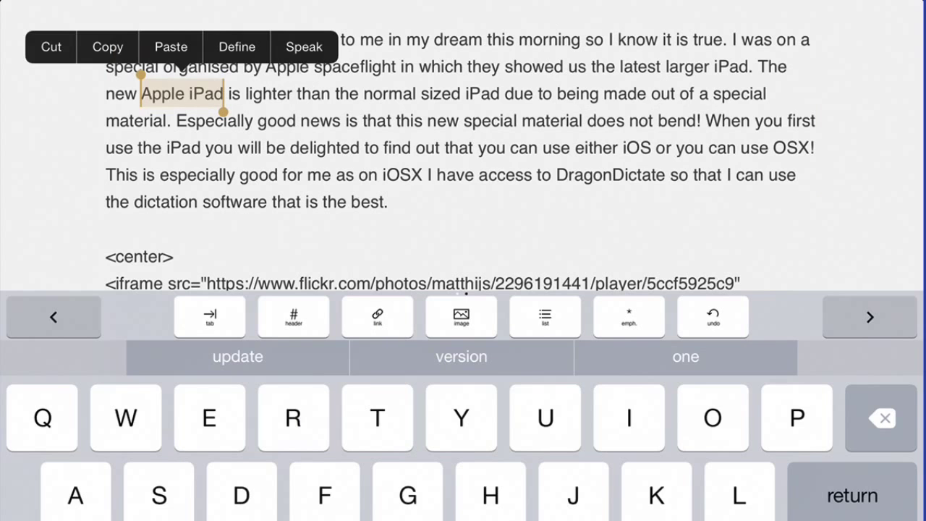
click(377, 317)
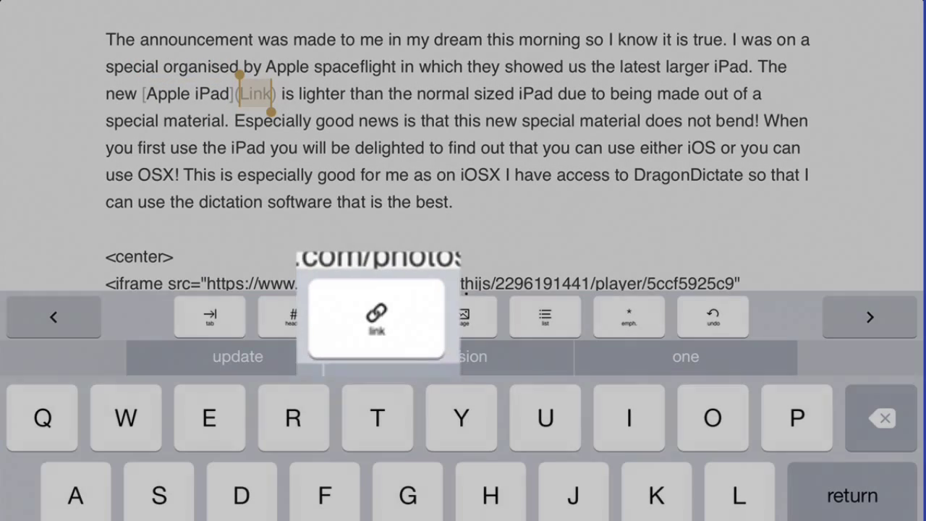
click(376, 318)
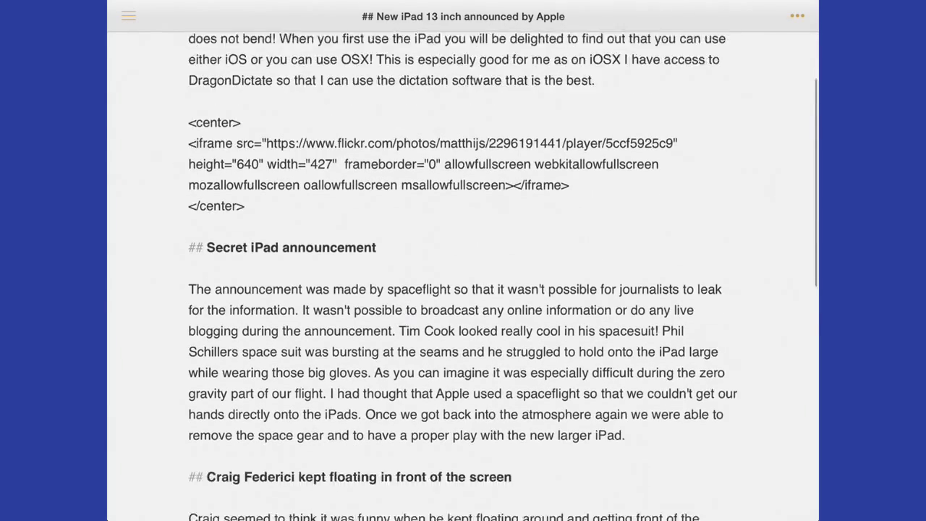
scroll(down, 3)
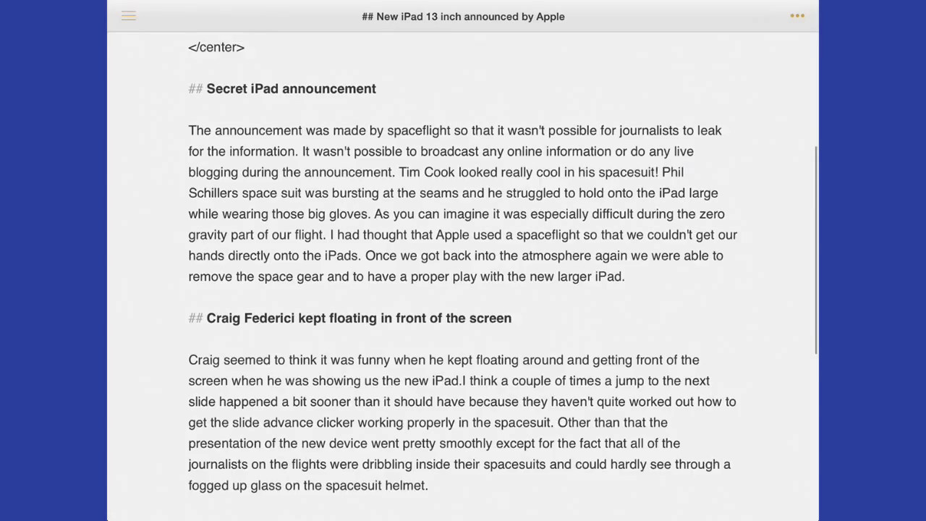
scroll(up, 3)
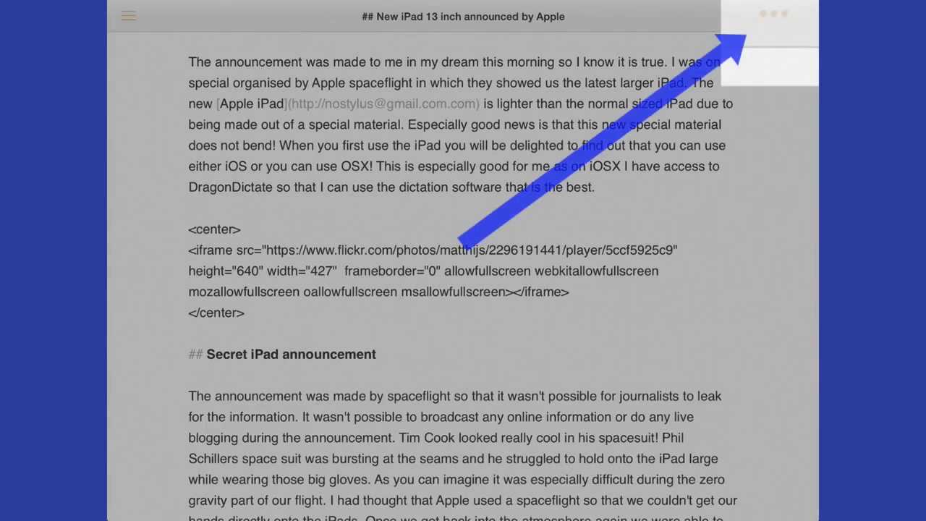
Publish the post to Tech Tickles as 'New iPad 13 inch announced by Apple'
click(772, 13)
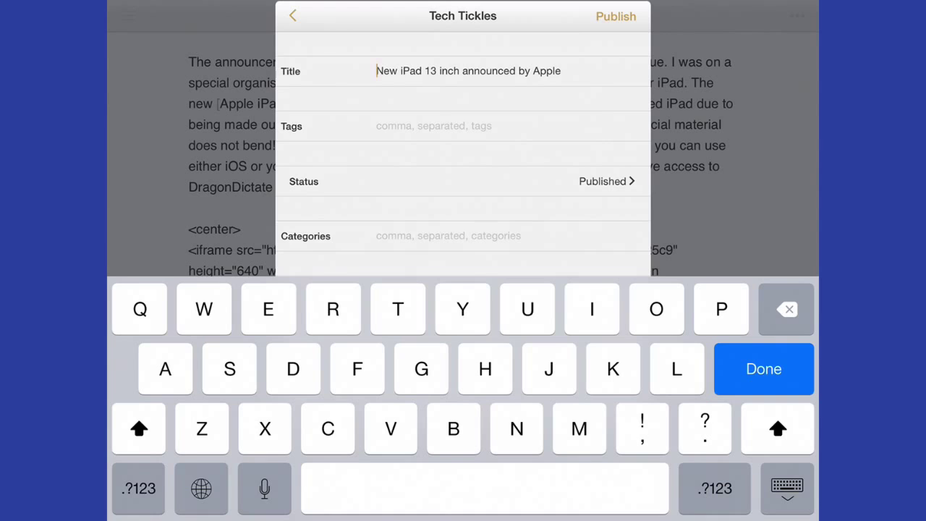
click(763, 369)
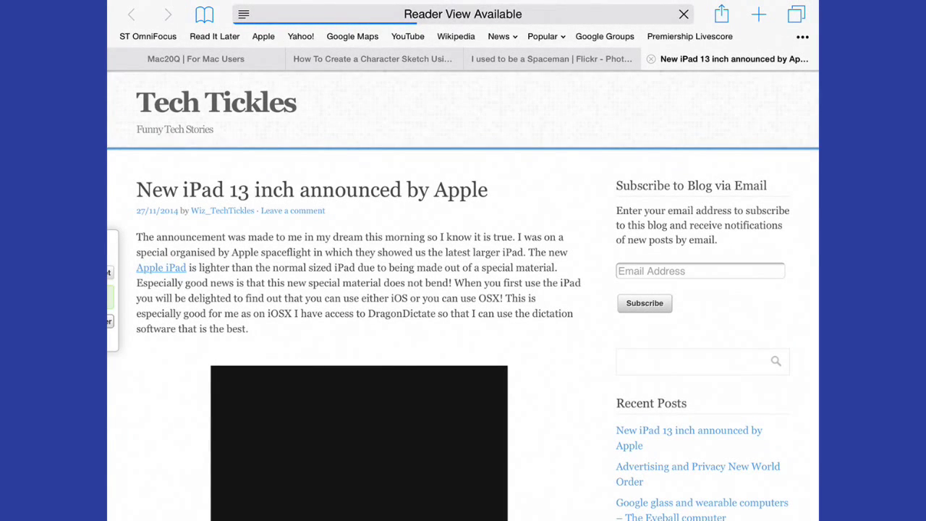
scroll(down, 3)
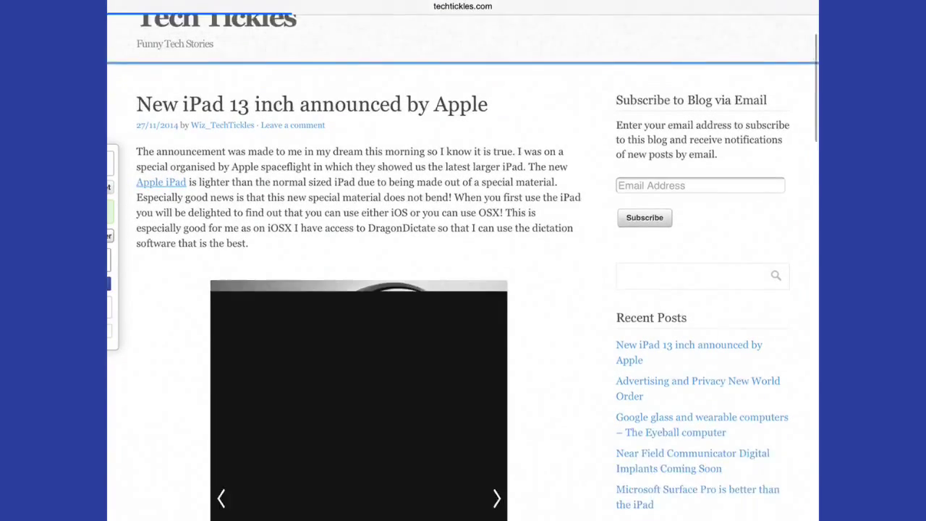
scroll(down, 3)
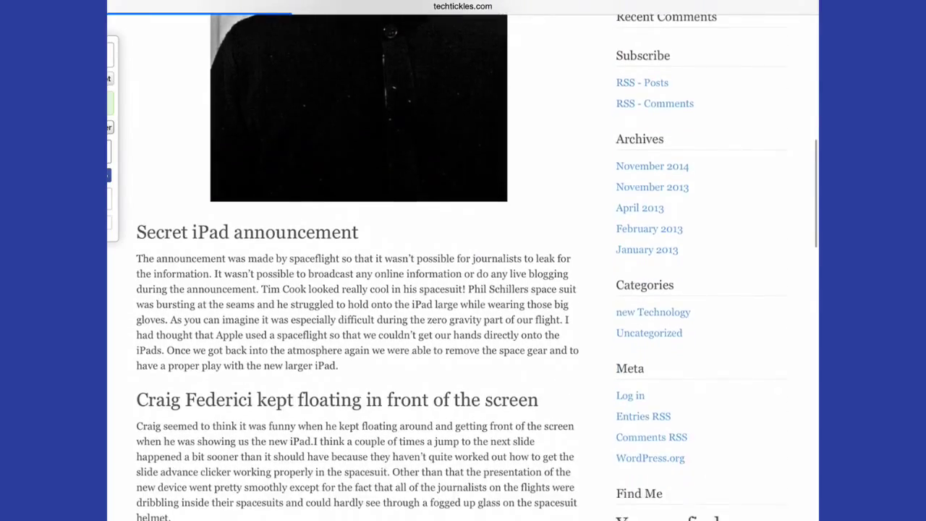
scroll(down, 3)
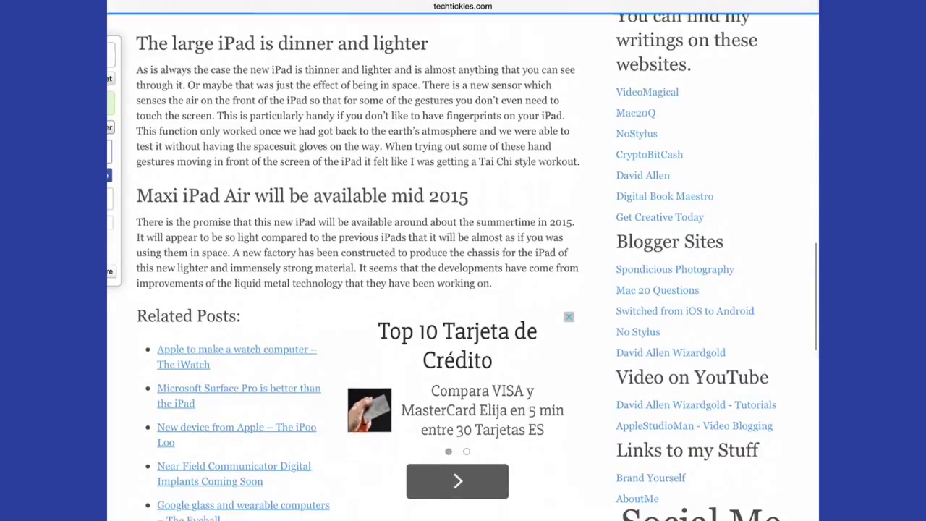
scroll(up, 3)
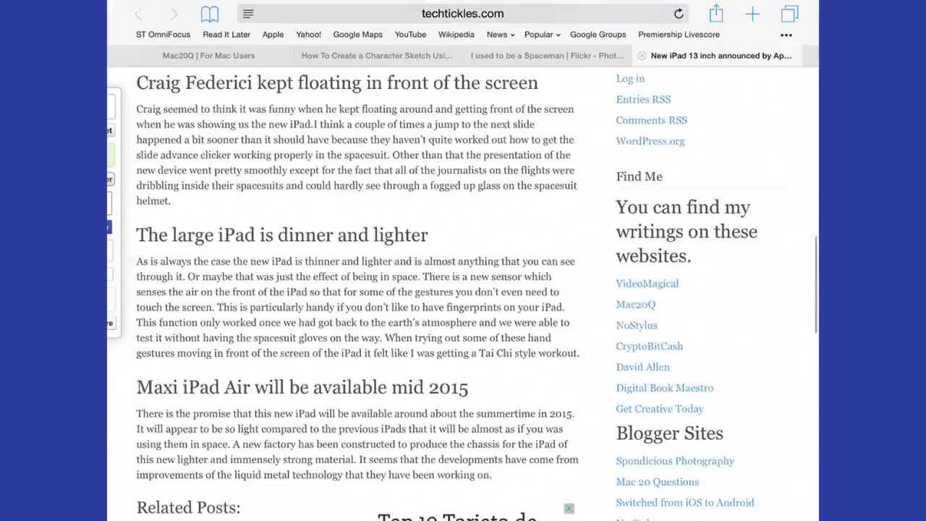
scroll(up, 3)
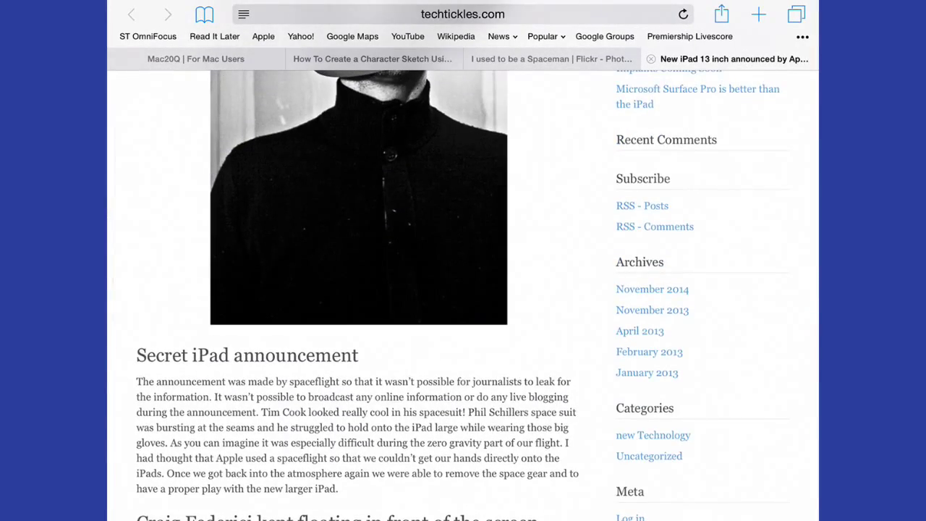